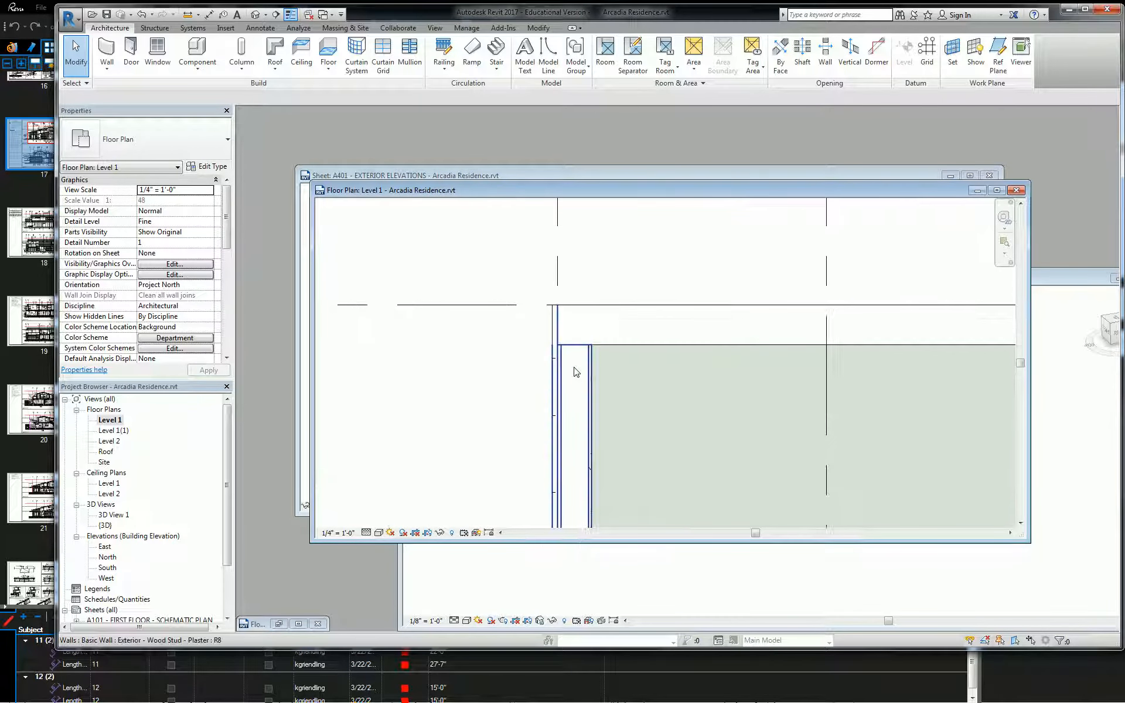
Change the top Generic - 8" wall's Location Line to Core Face: Interior.
click(555, 373)
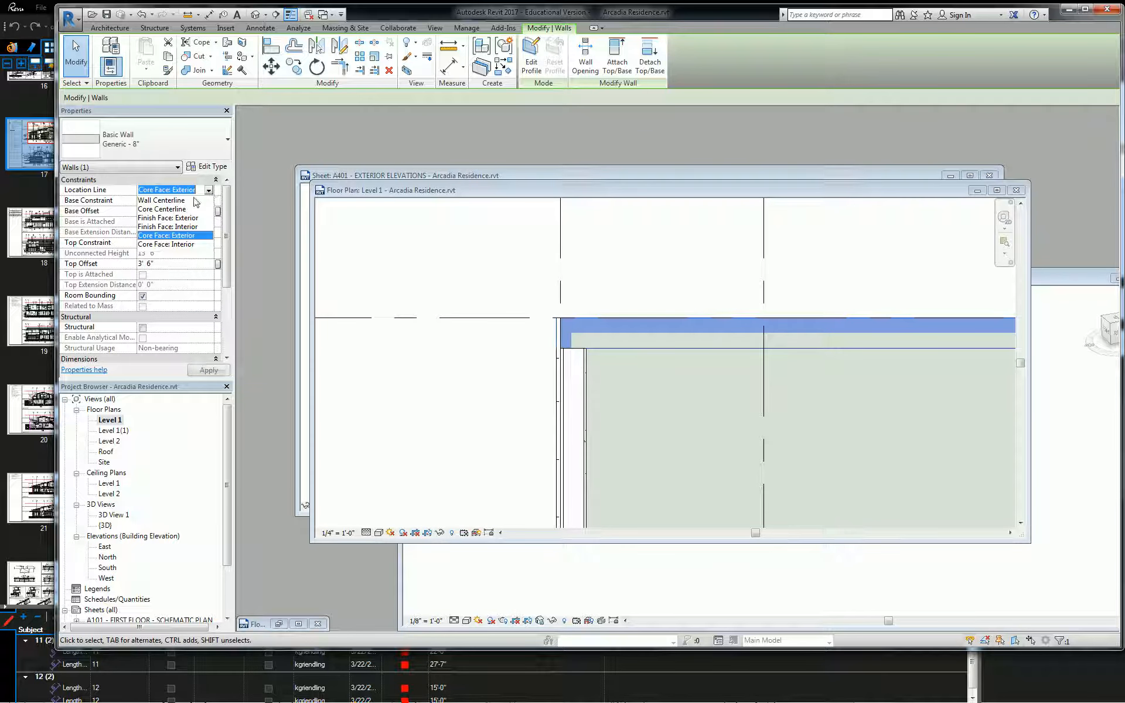
click(165, 244)
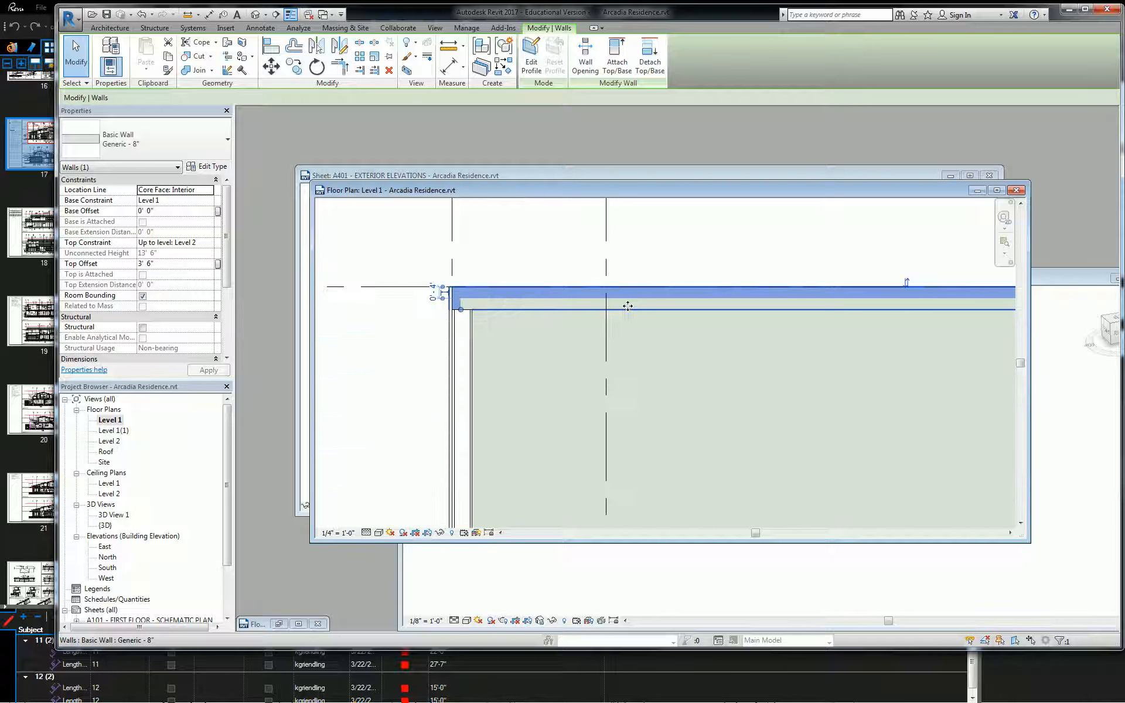
mouse_move(627, 306)
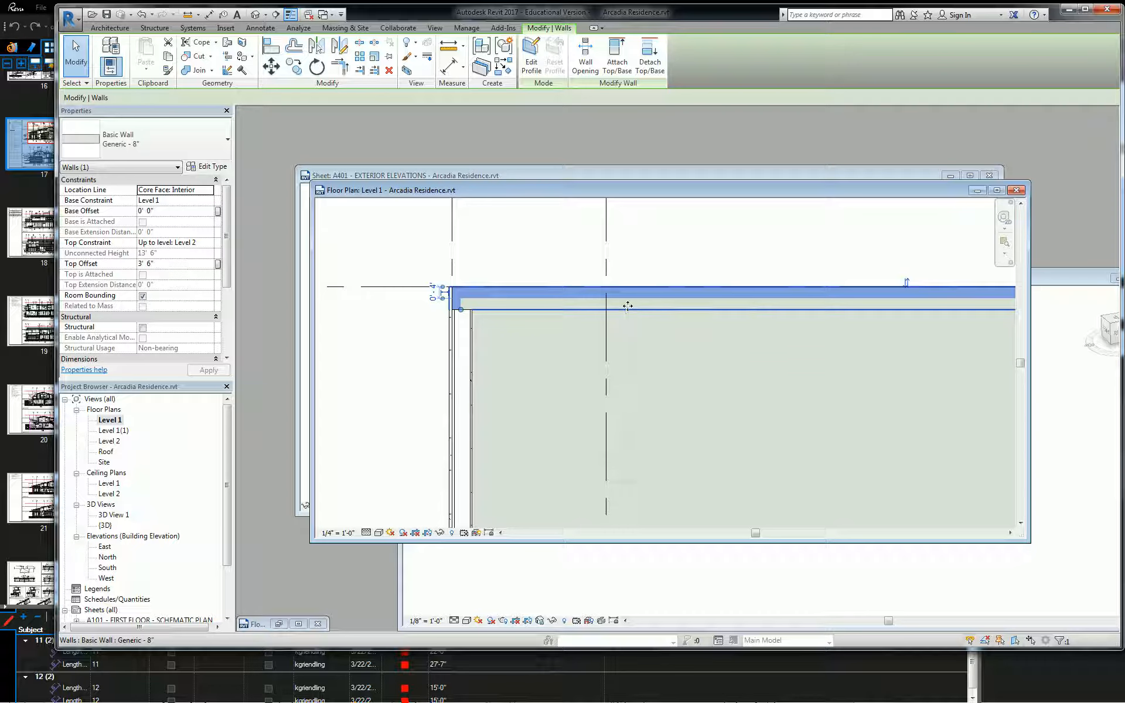
mouse_move(545, 291)
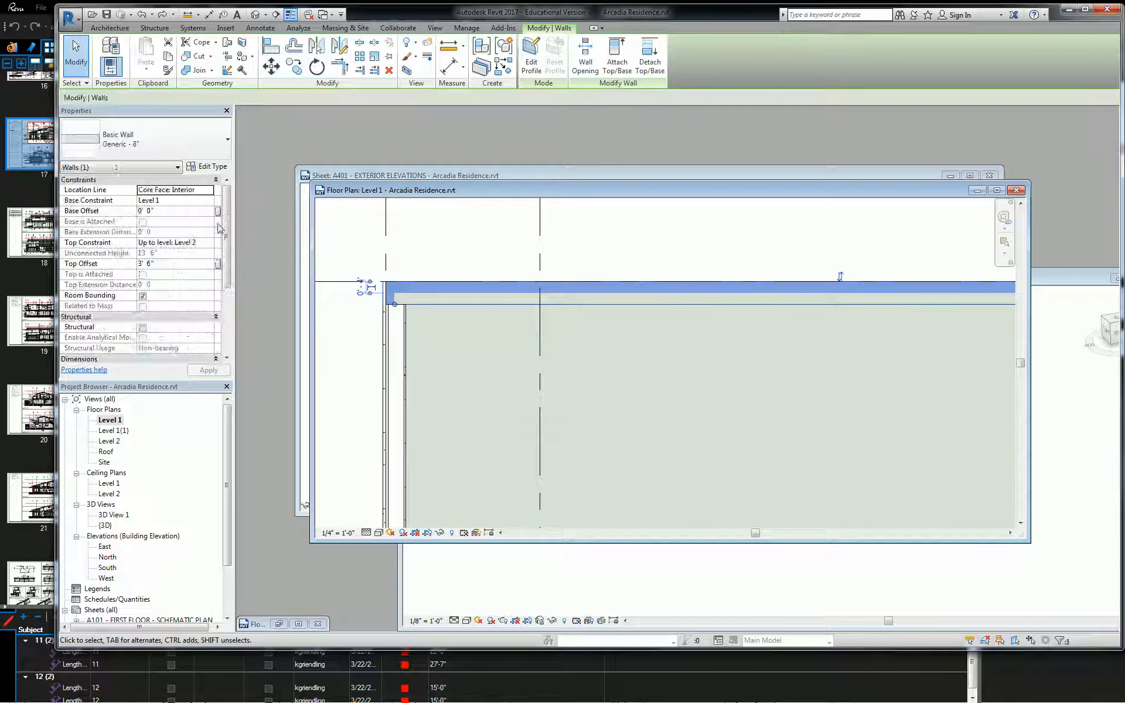
Switch to Bluebeam Revu to view the East Elevation sheet.
click(176, 189)
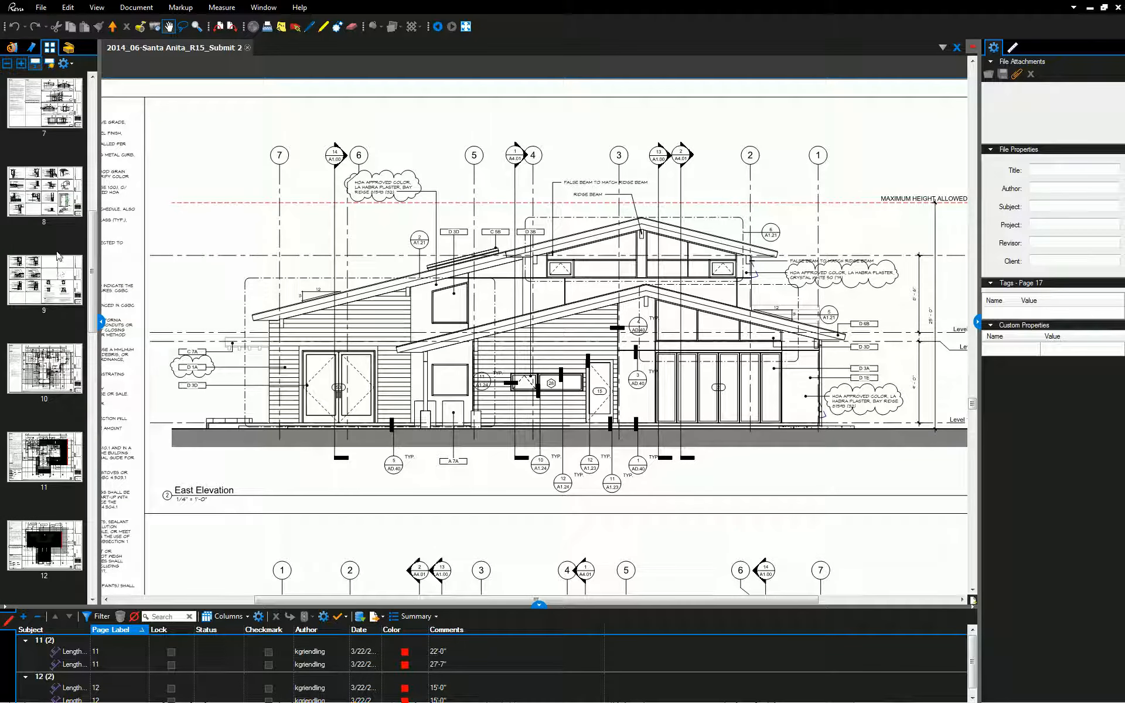
Go to sheet AD.40 and draw line markups on the Exterior Plaster Wall @ Base detail.
scroll(down, 3)
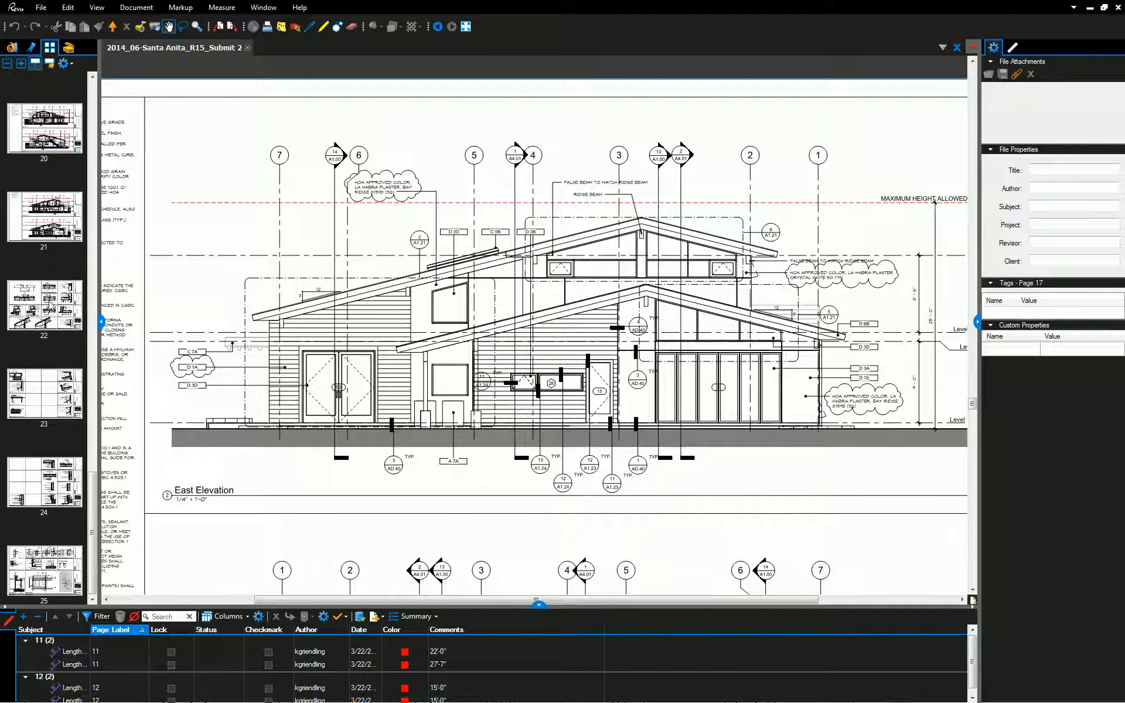
click(44, 483)
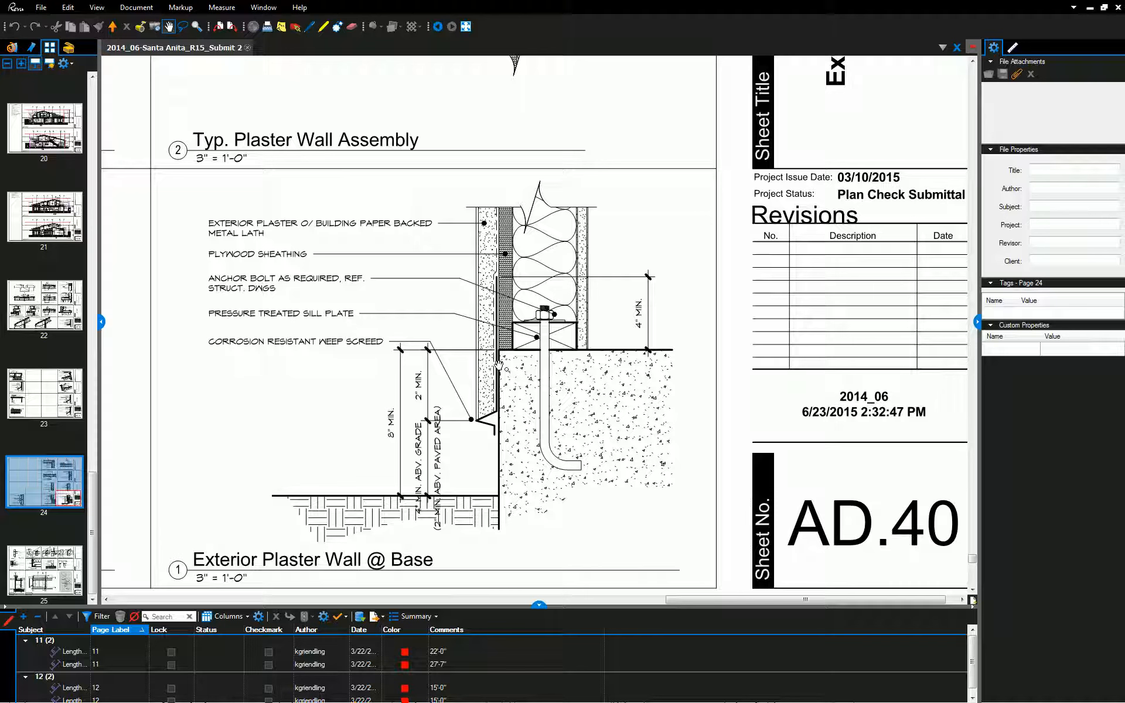
drag(497, 208, 496, 330)
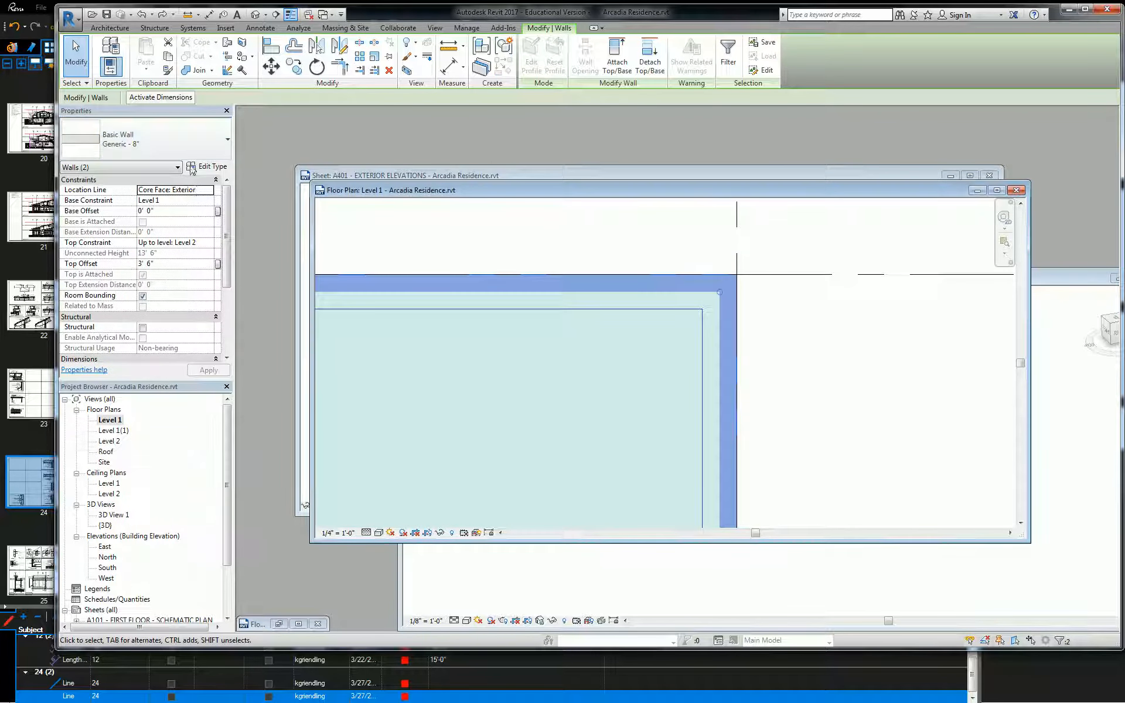
Change both walls to Basic Wall: Exterior - Wood Stud - Plaster.
click(176, 189)
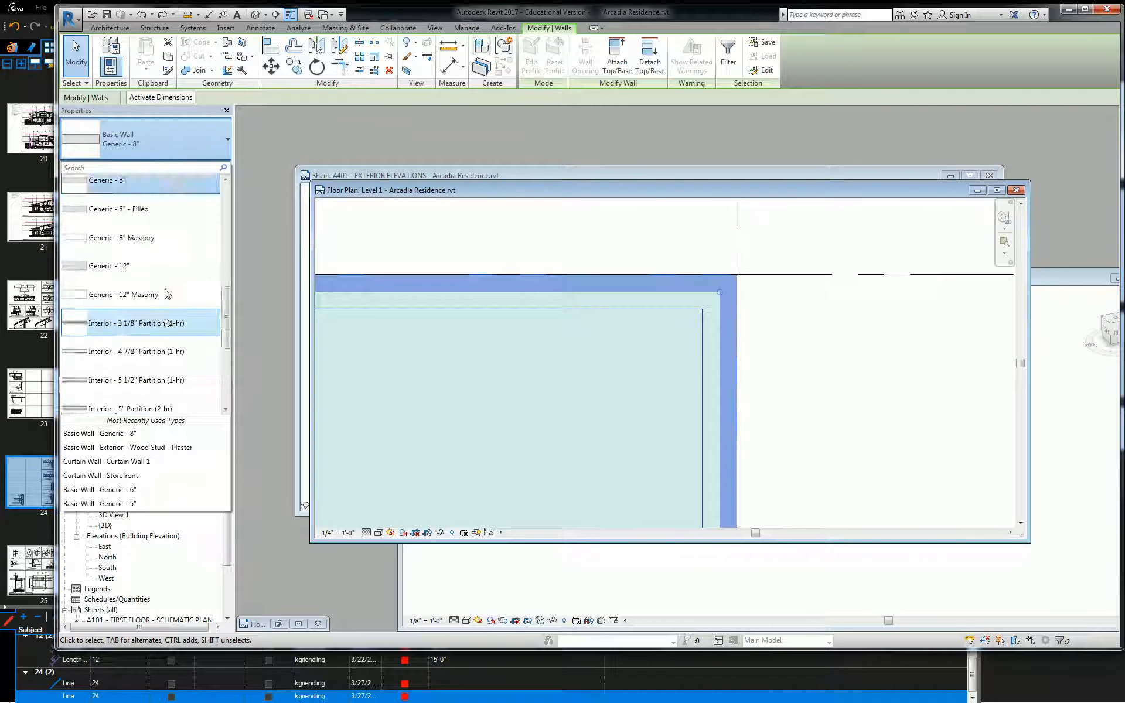
scroll(down, 3)
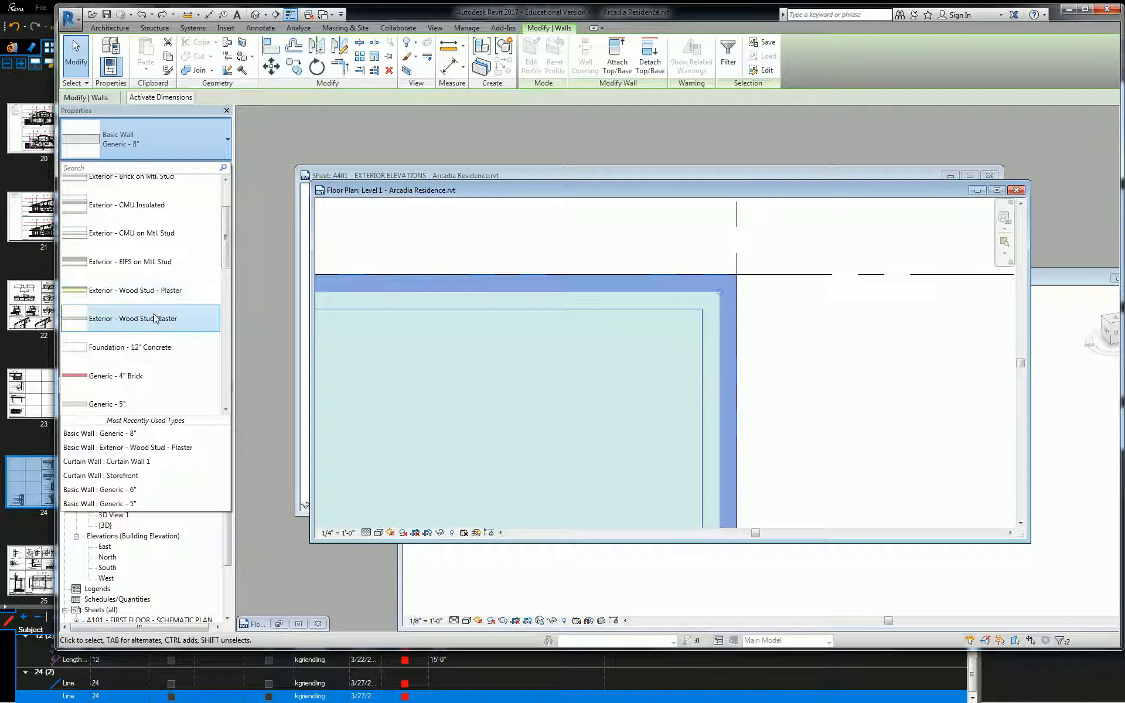
click(133, 318)
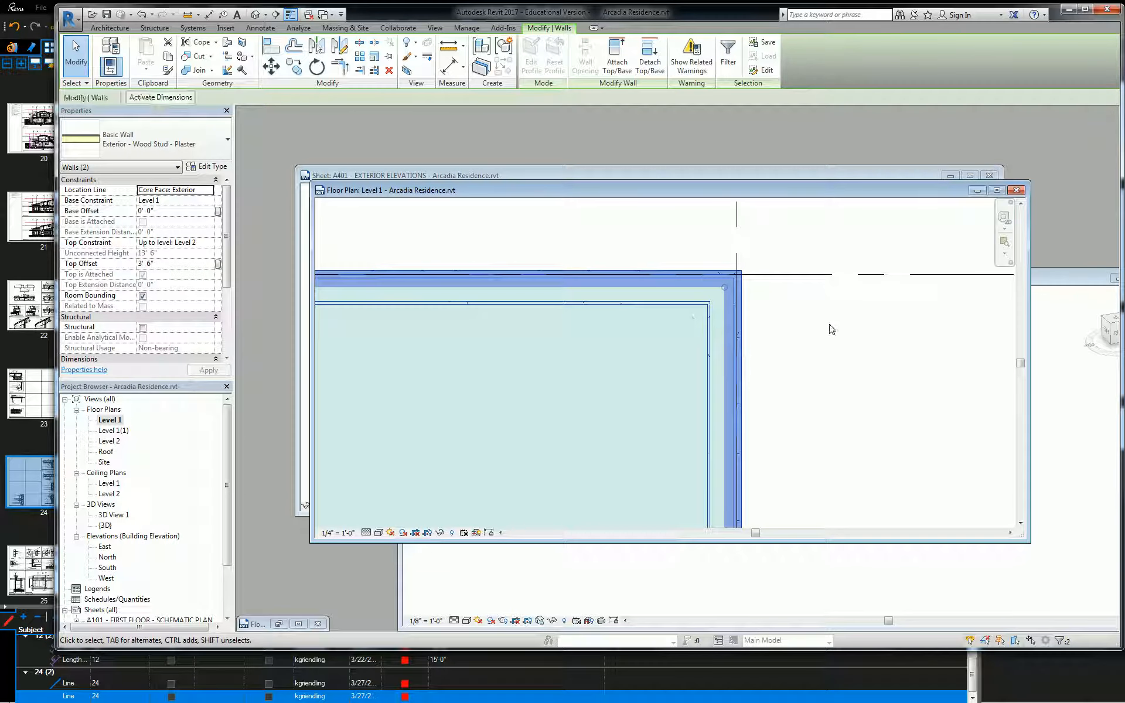
drag(831, 329, 767, 264)
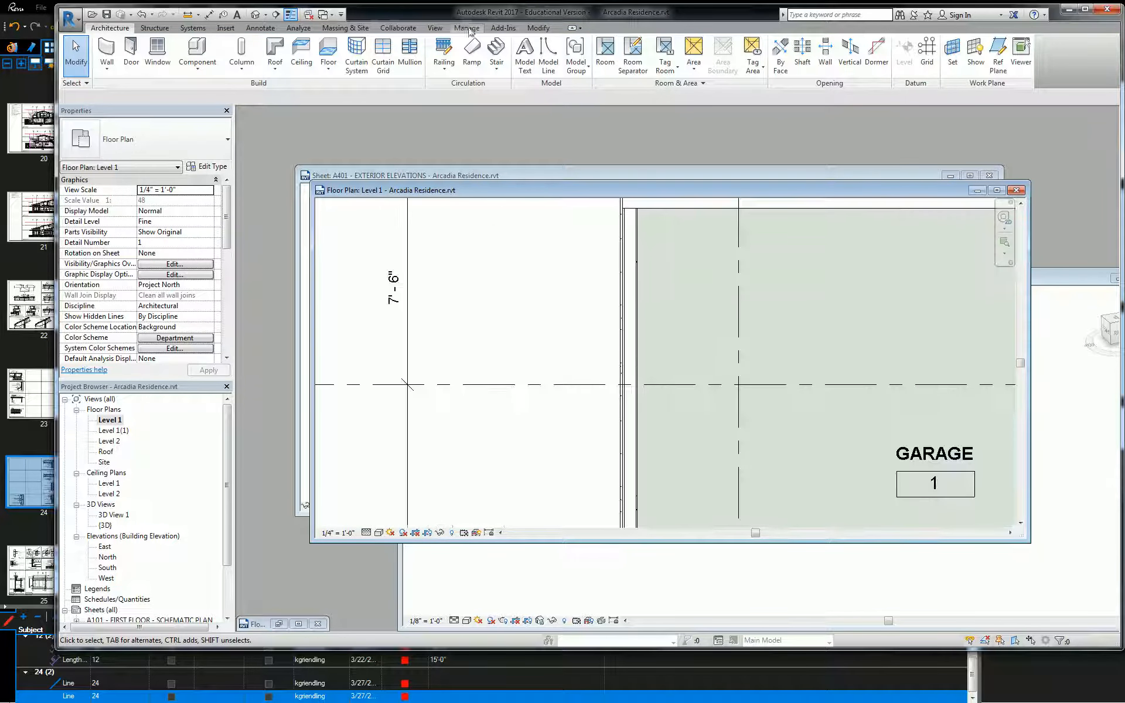
Start a building section from the View tab and place its start point across the wall.
click(434, 27)
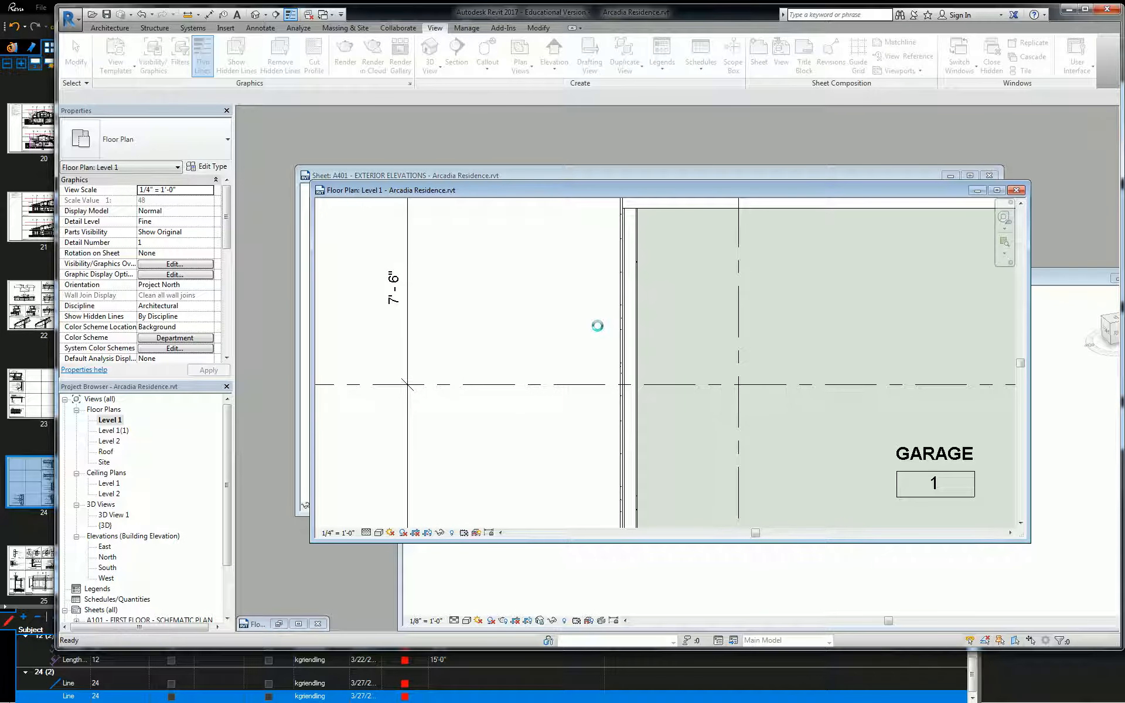
click(456, 55)
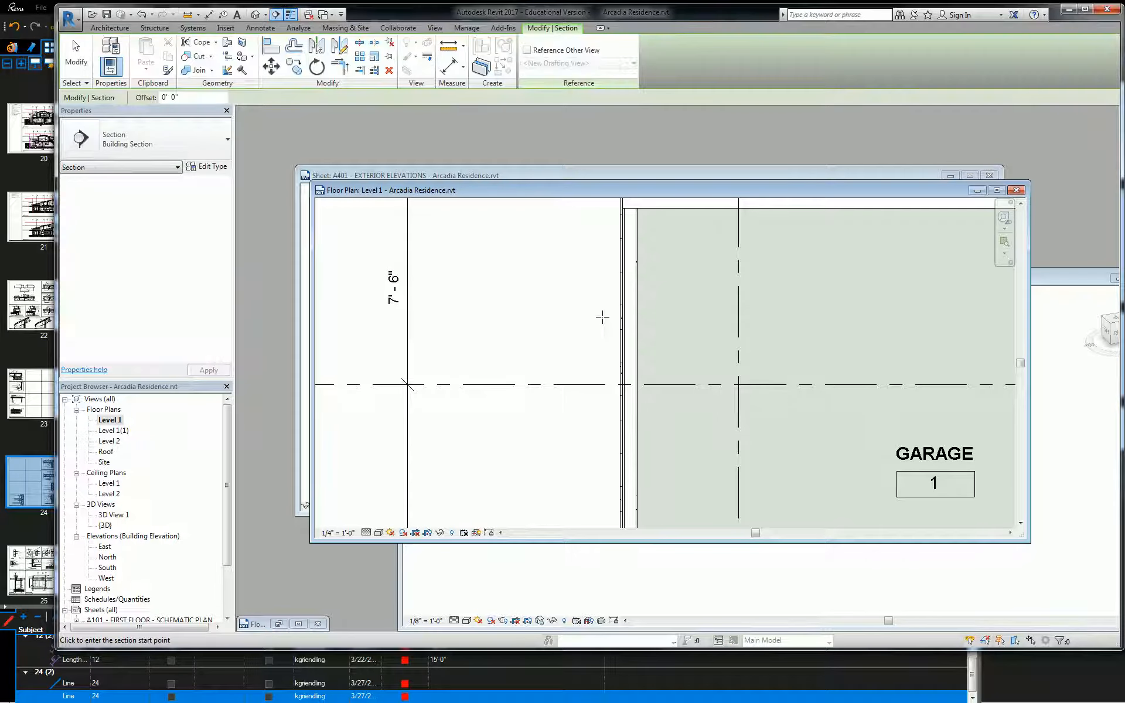
click(602, 317)
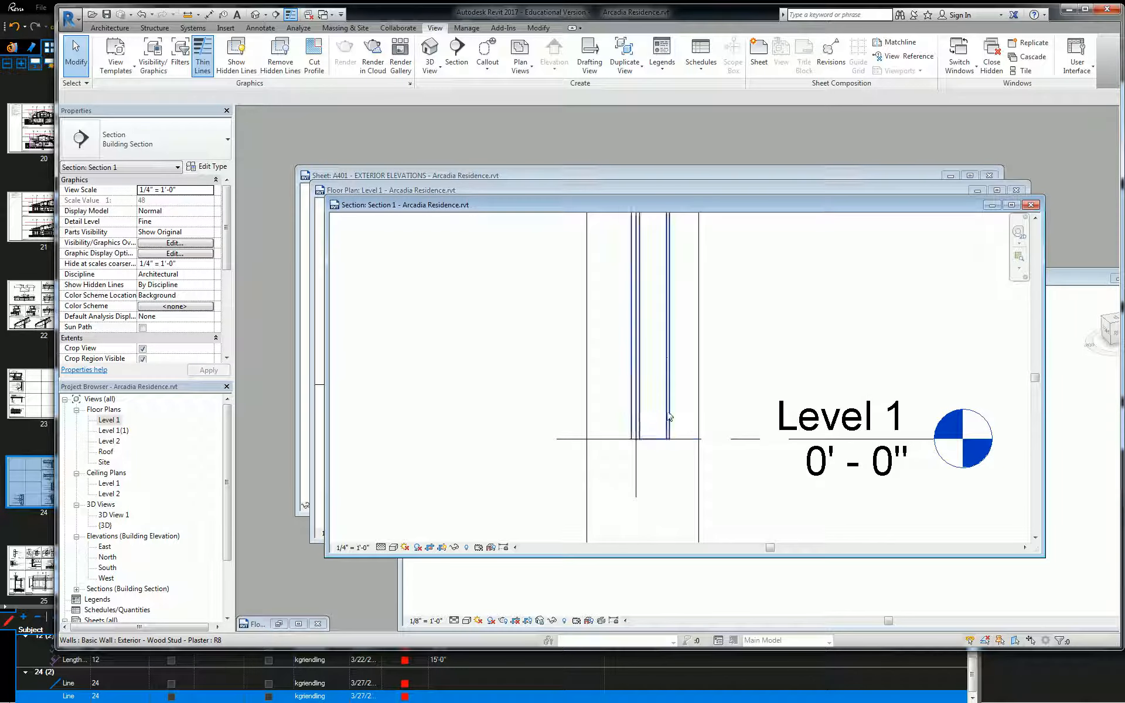
Set the Section 1 view scale to 3" = 1'-0".
click(214, 190)
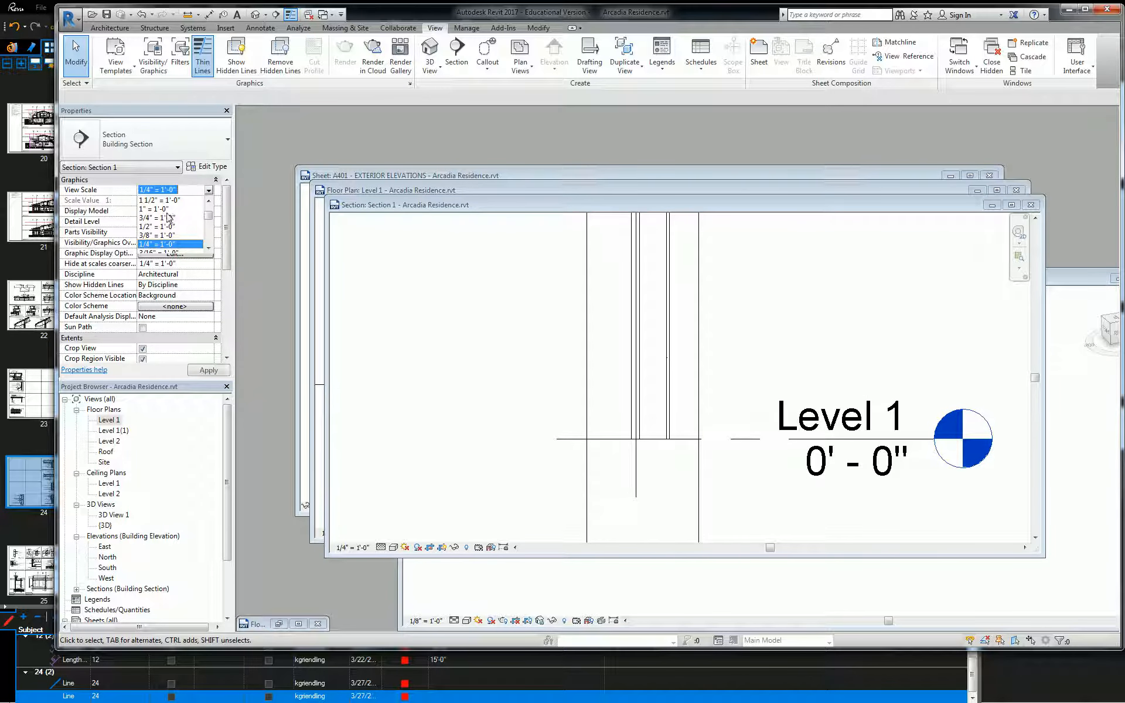
scroll(down, 3)
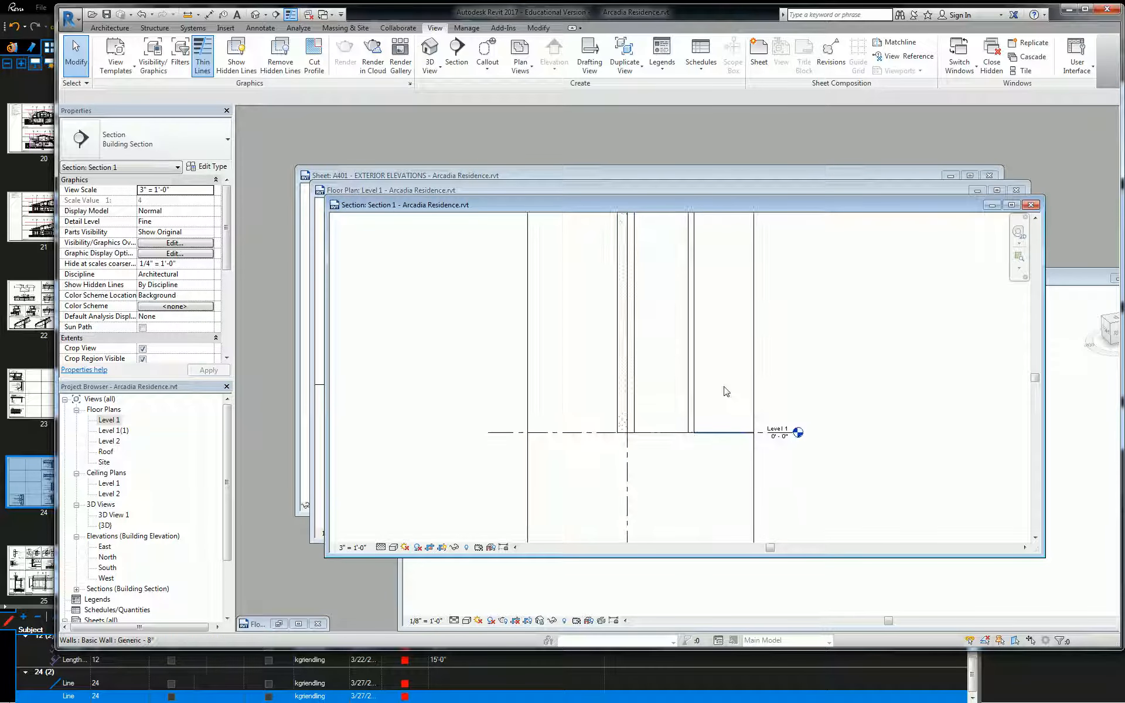
click(608, 416)
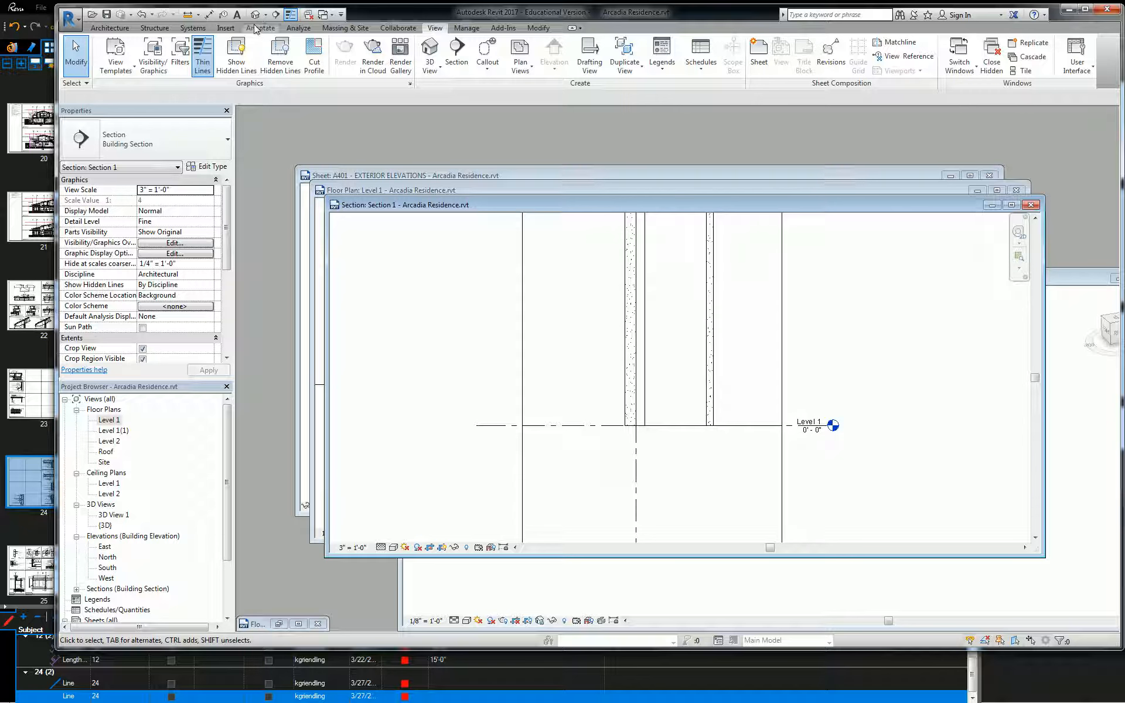
Start a Filled Region from the Annotate tab for the slab area.
click(260, 28)
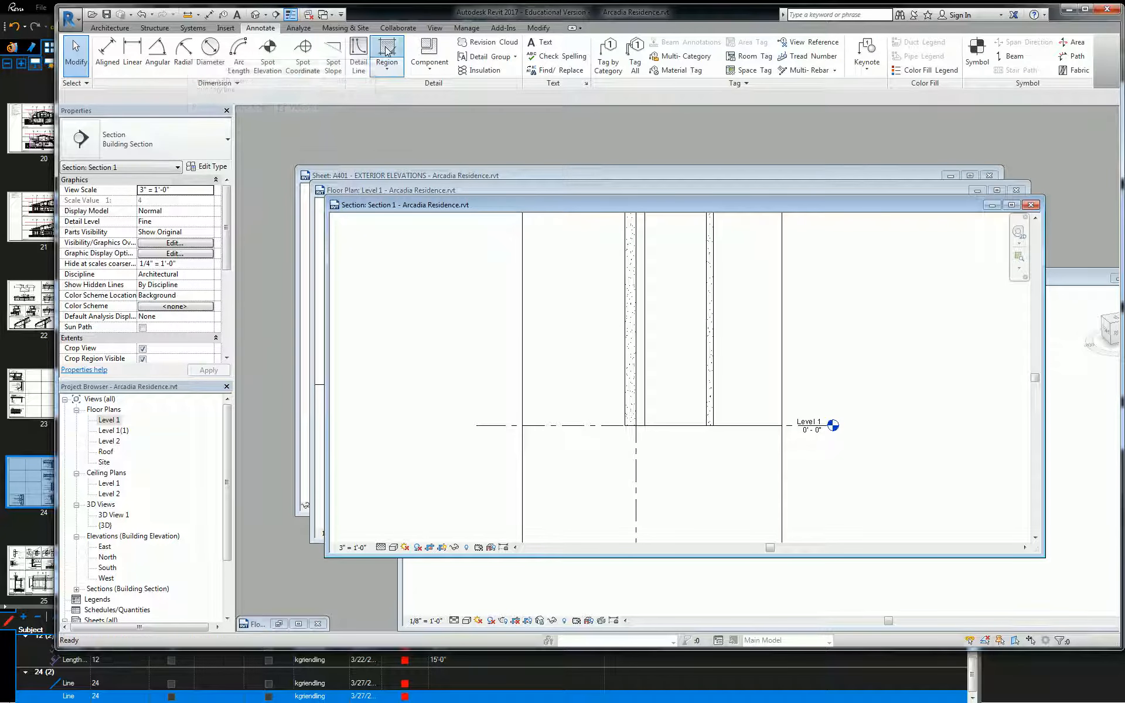
click(386, 53)
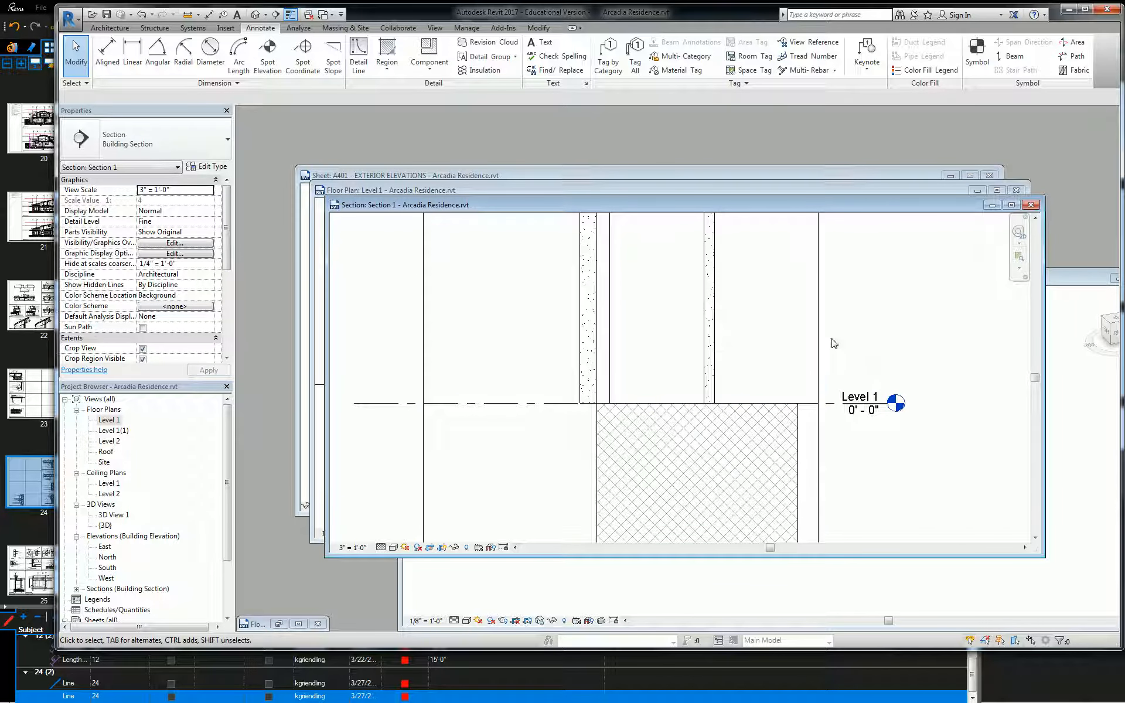
mouse_move(845, 350)
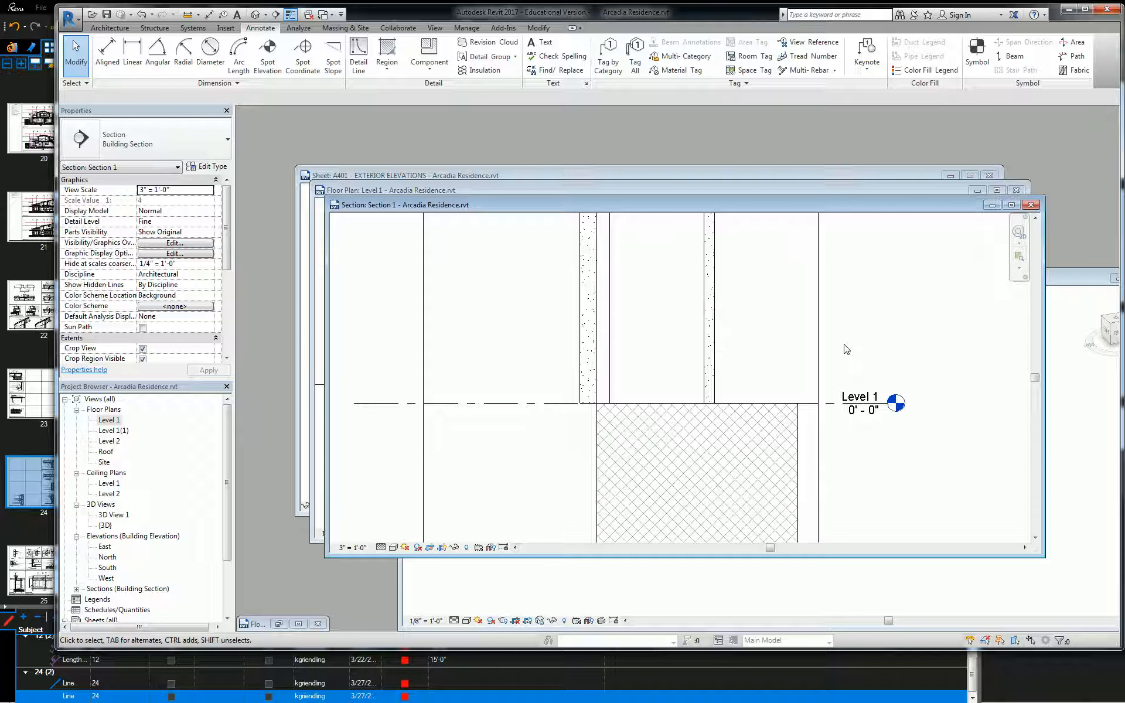